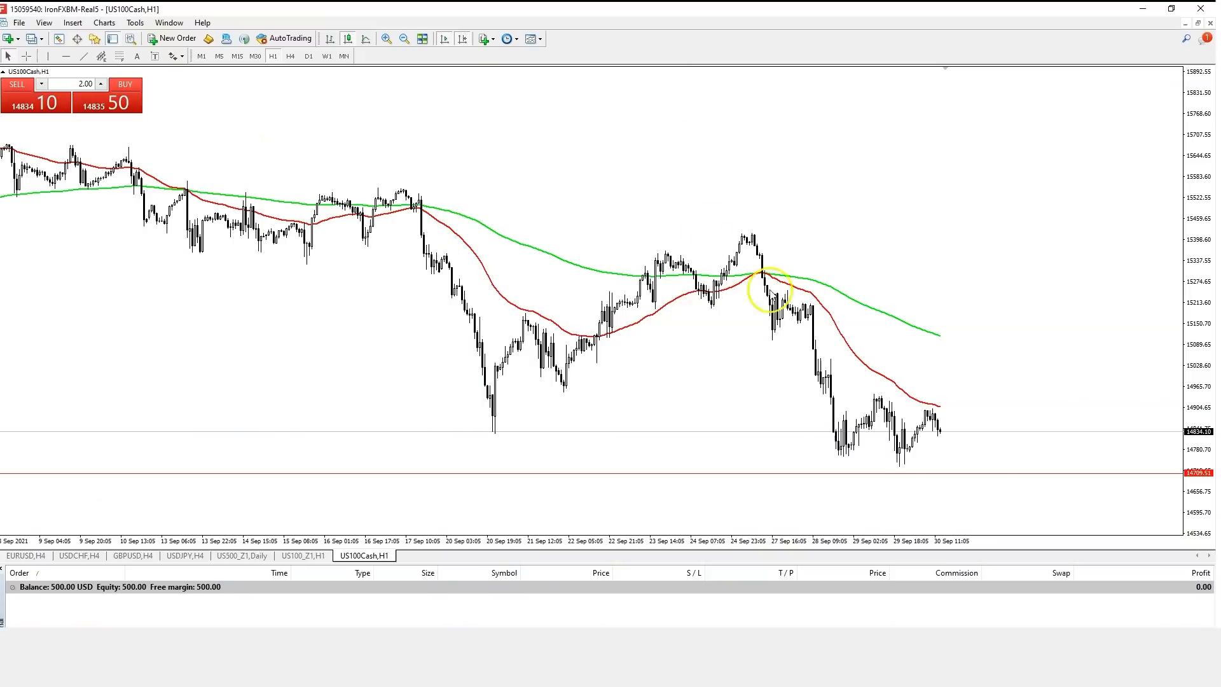
mouse_move(976, 448)
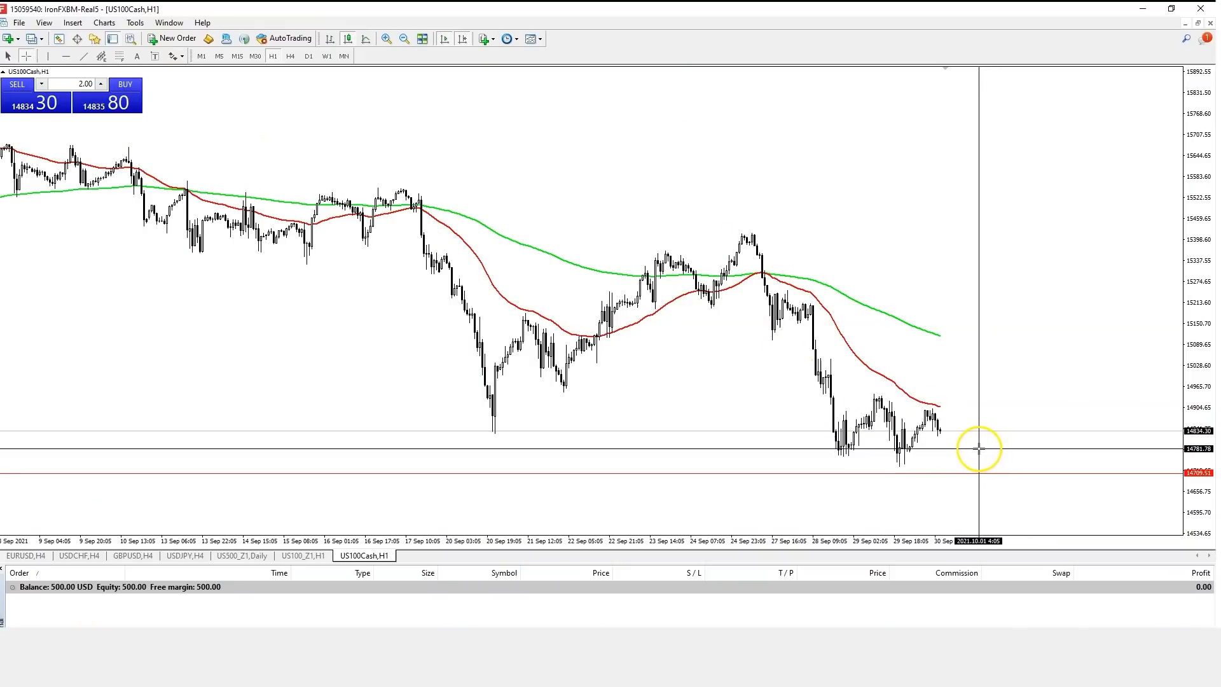
mouse_move(977, 449)
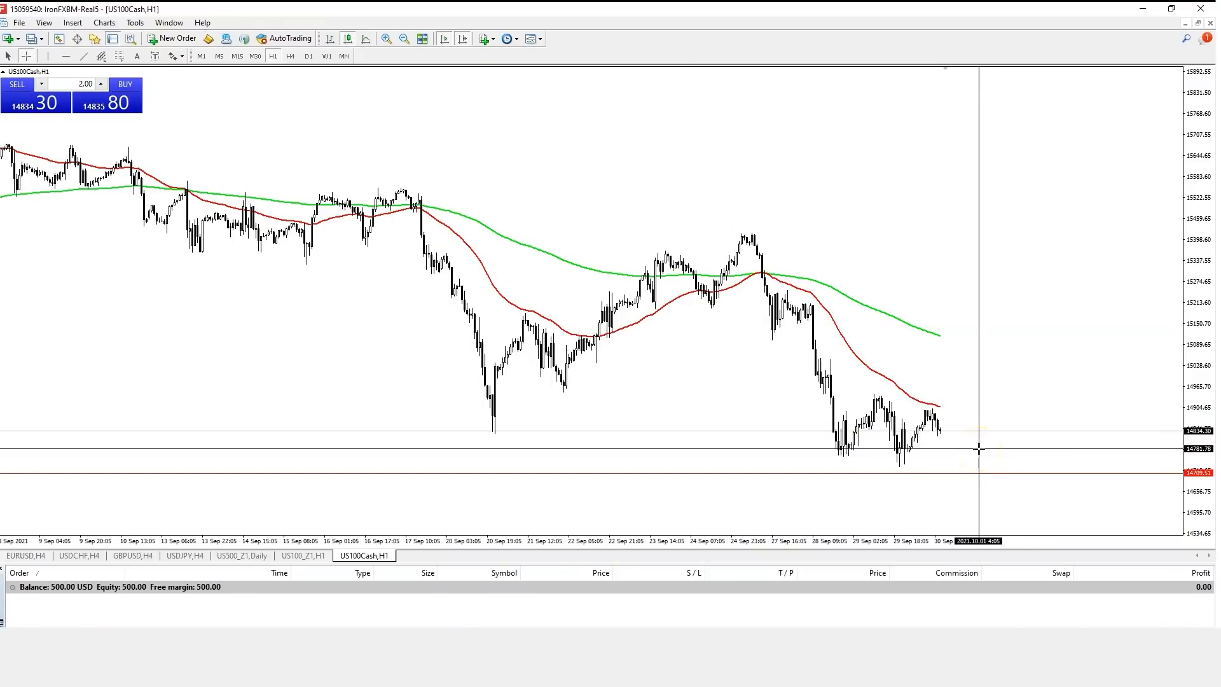